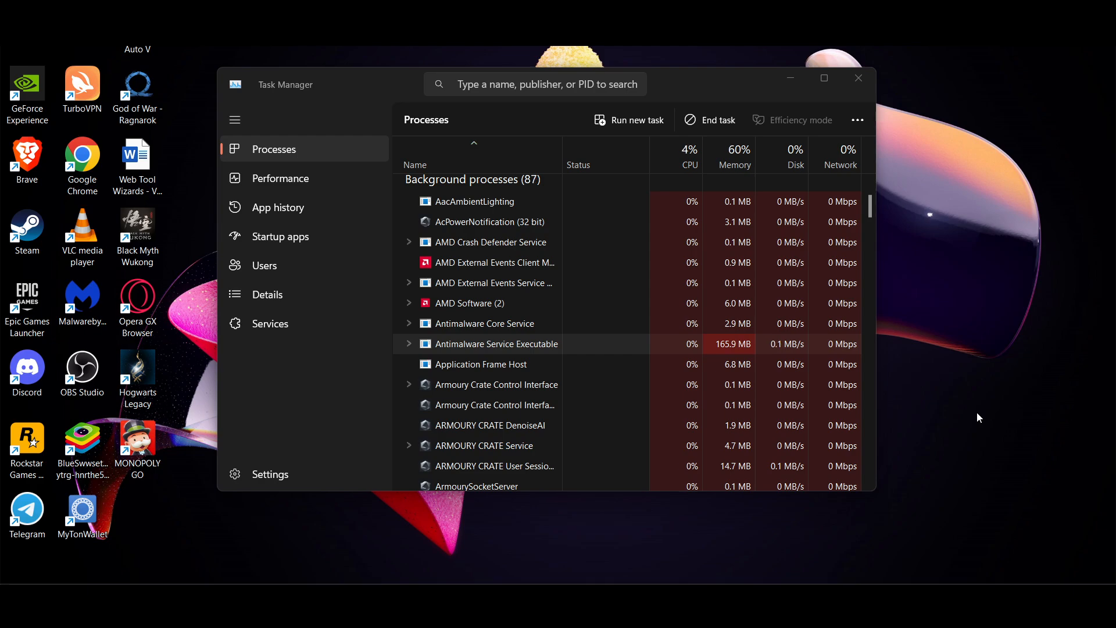
pyautogui.moveTo(488, 340)
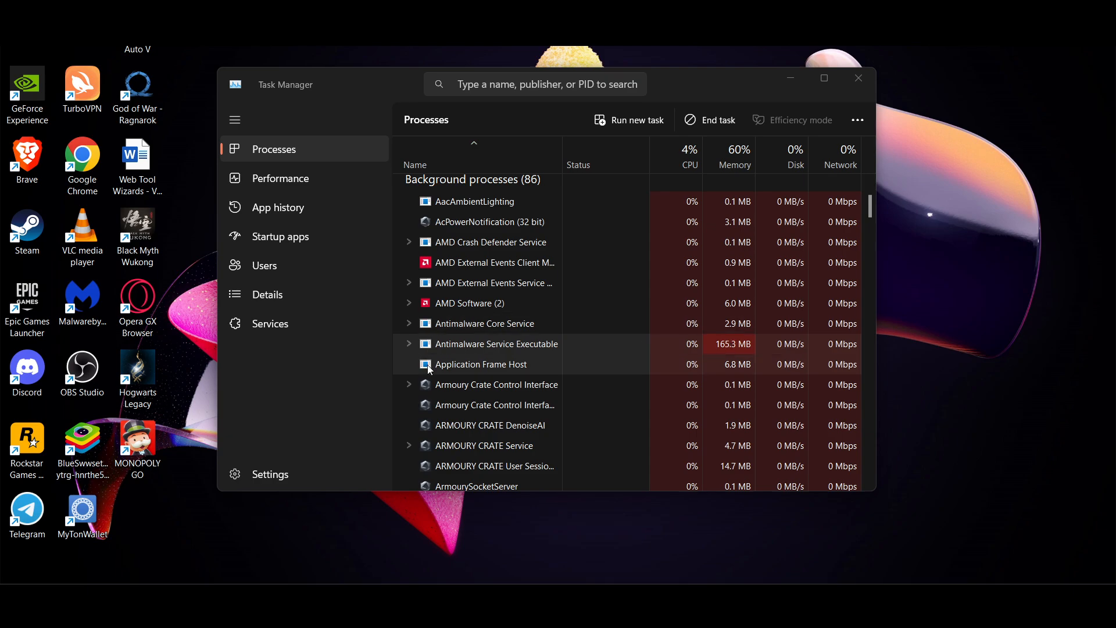
pyautogui.moveTo(508, 353)
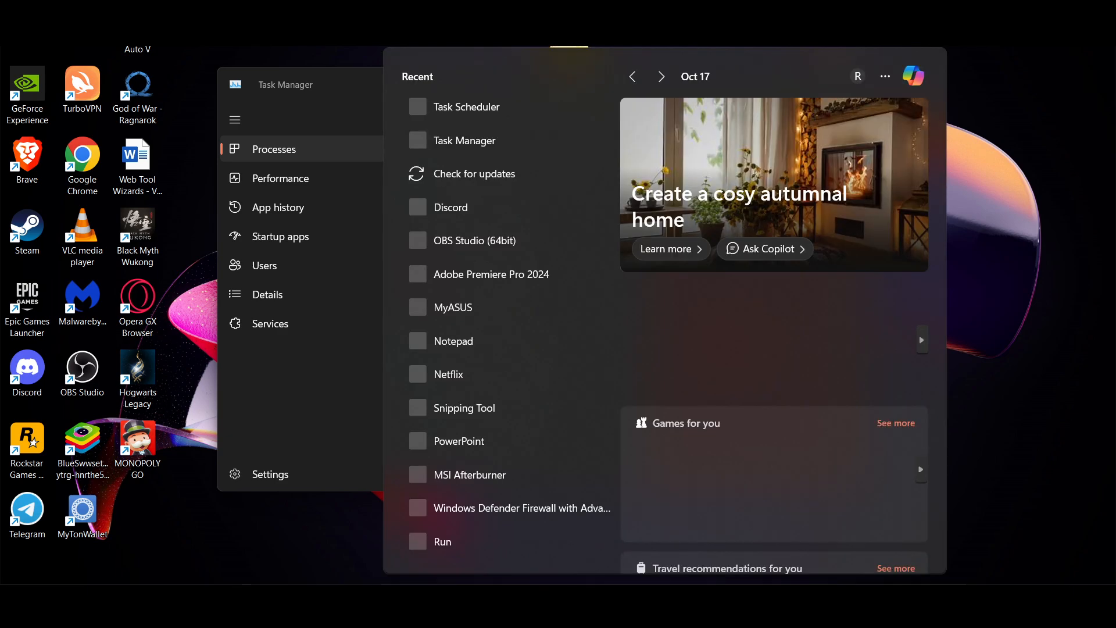
# Search Start for 't' and launch Task Scheduler from the Apps results
pyautogui.write('task')
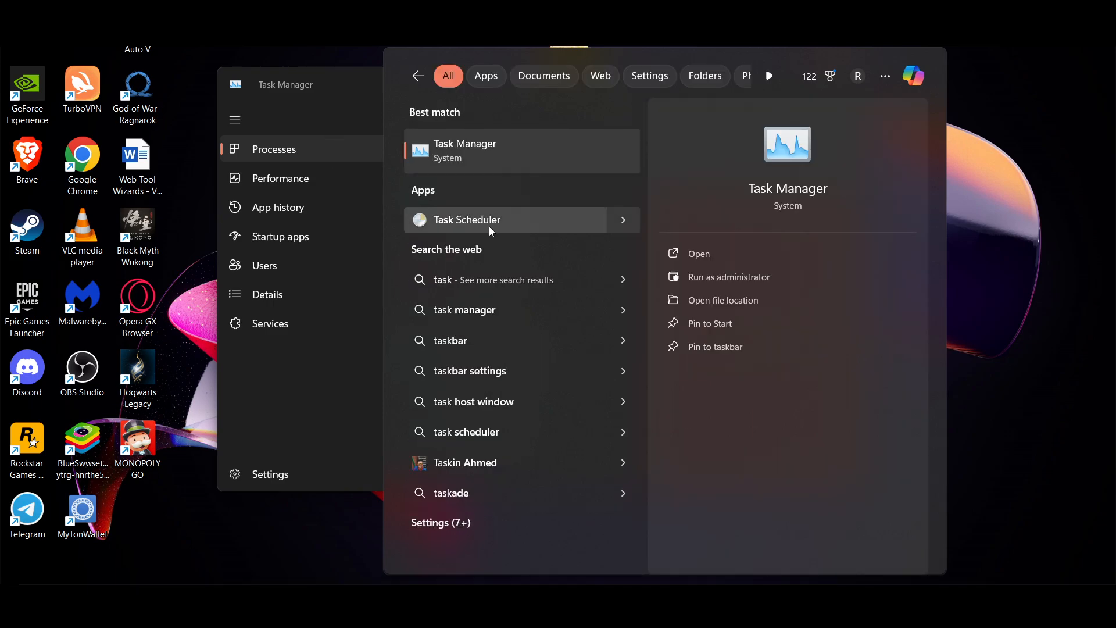
pyautogui.click(467, 219)
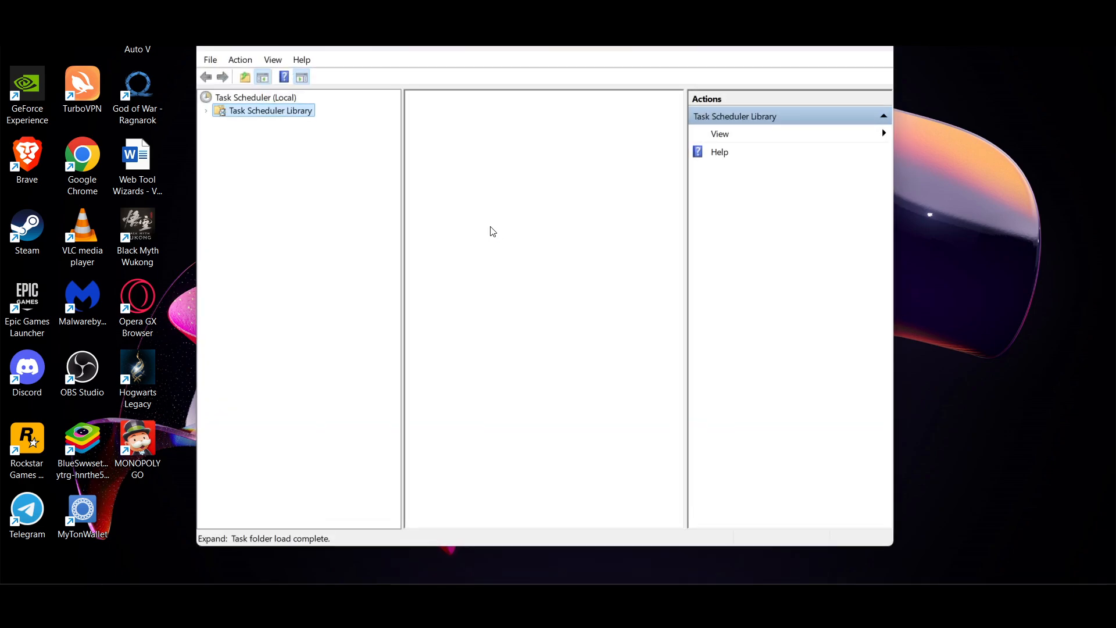
# Browse Task Scheduler Library > Microsoft > Windows to the Windows Defender folder
pyautogui.click(269, 110)
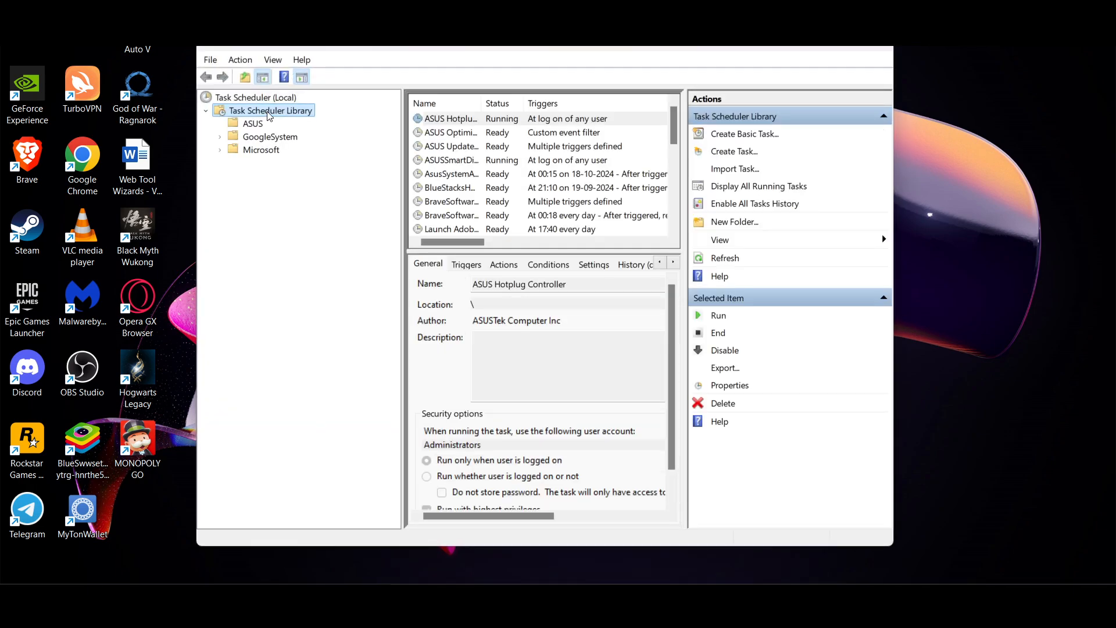
pyautogui.click(261, 149)
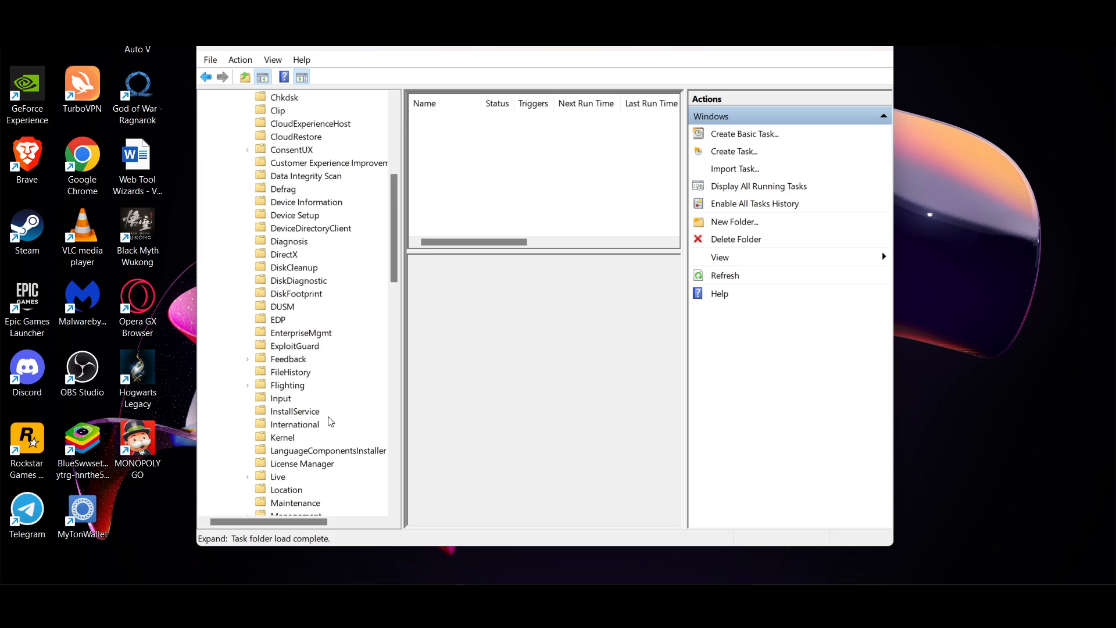
pyautogui.scroll(-3)
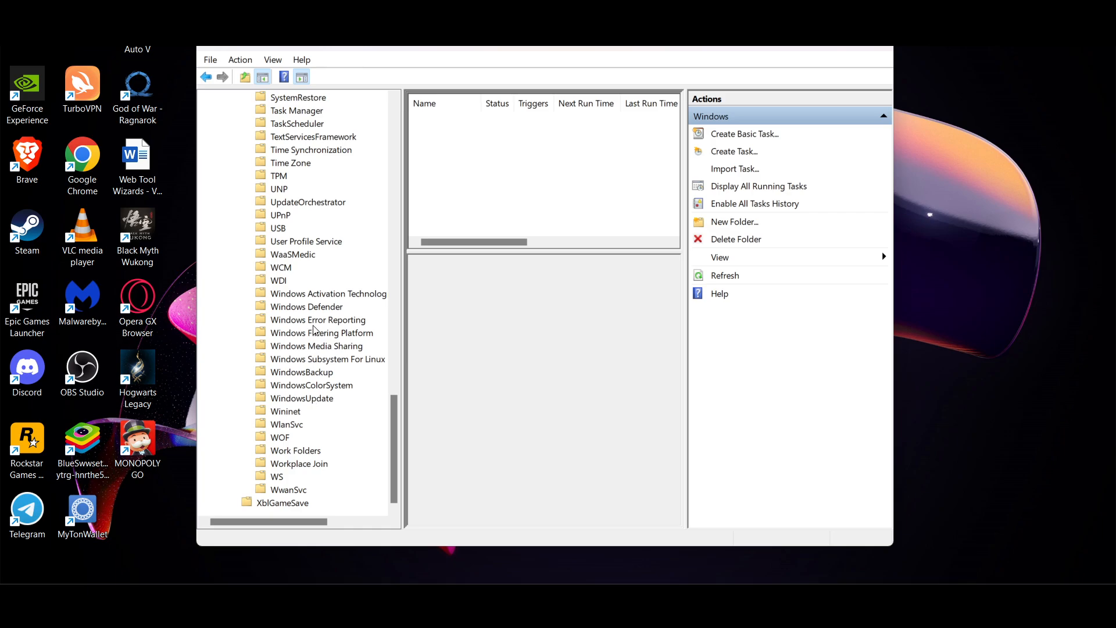
pyautogui.click(306, 307)
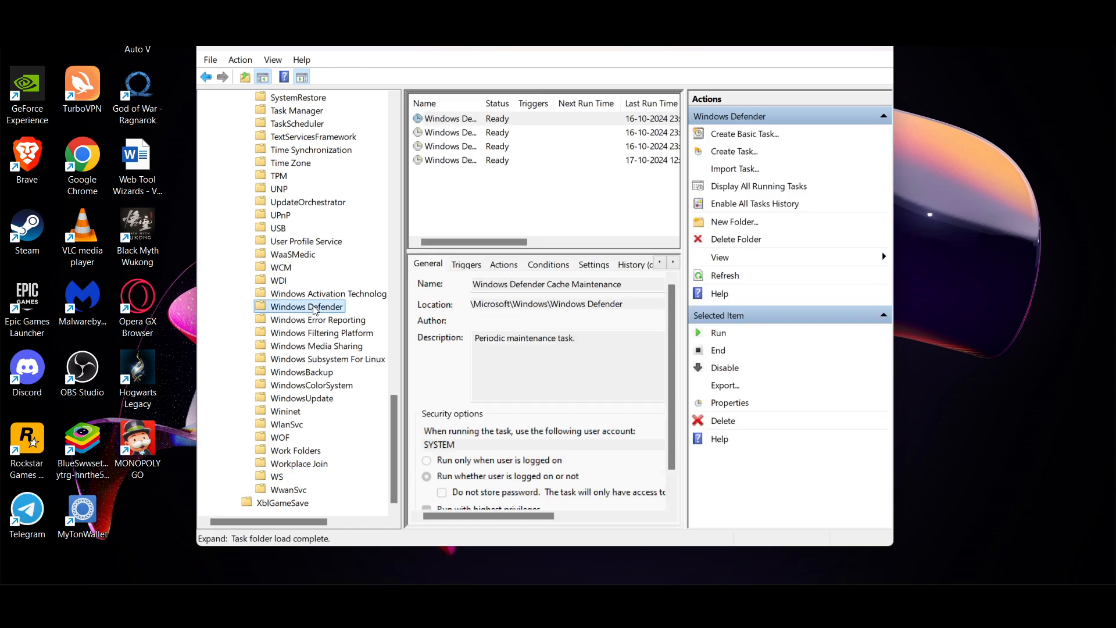
pyautogui.moveTo(505, 208)
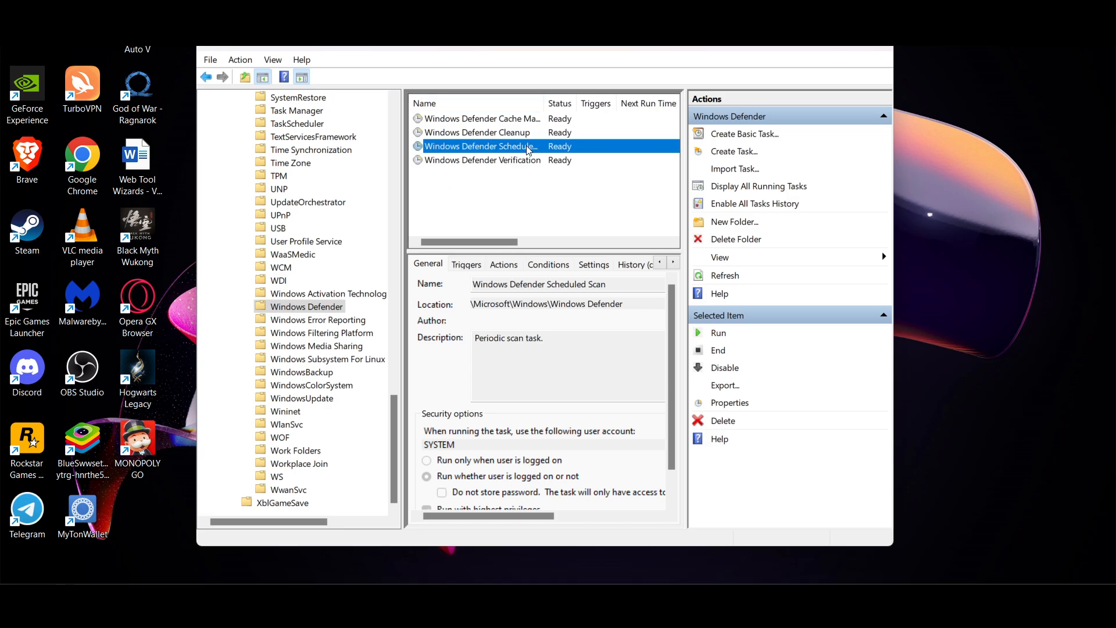
# Turn off 'Run with highest privileges' in the Windows Defender Scheduled Scan properties
pyautogui.click(729, 402)
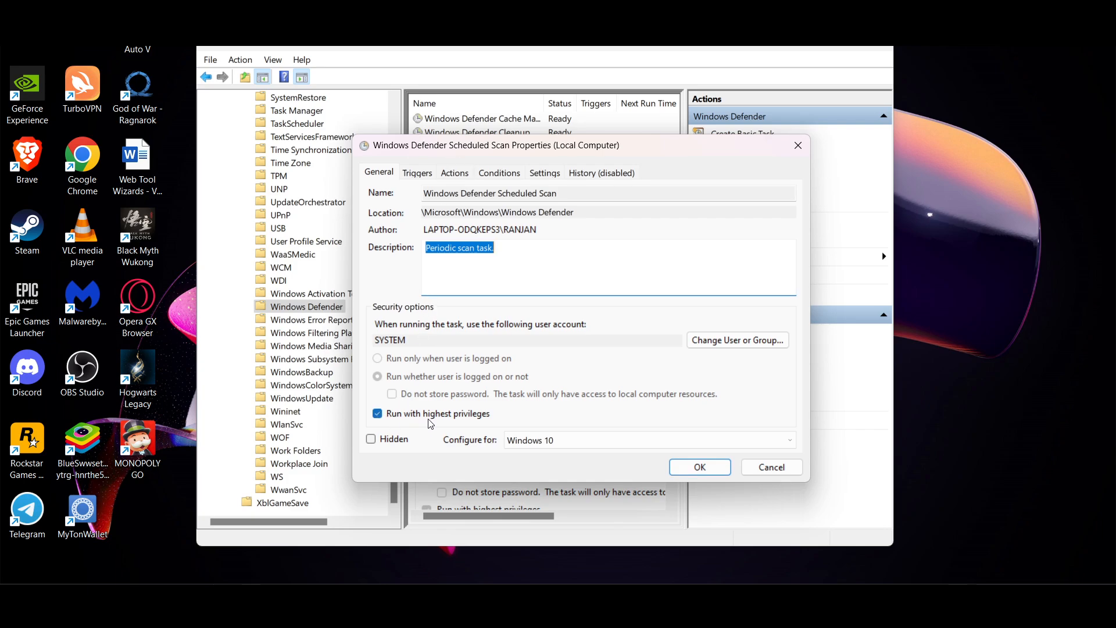
pyautogui.click(378, 414)
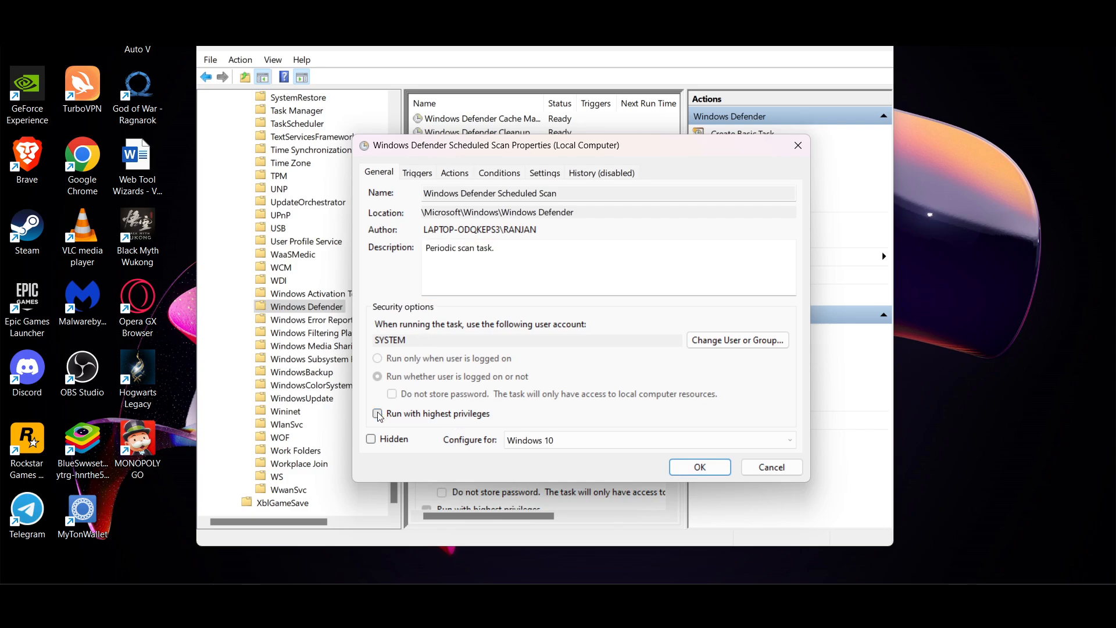
pyautogui.click(378, 413)
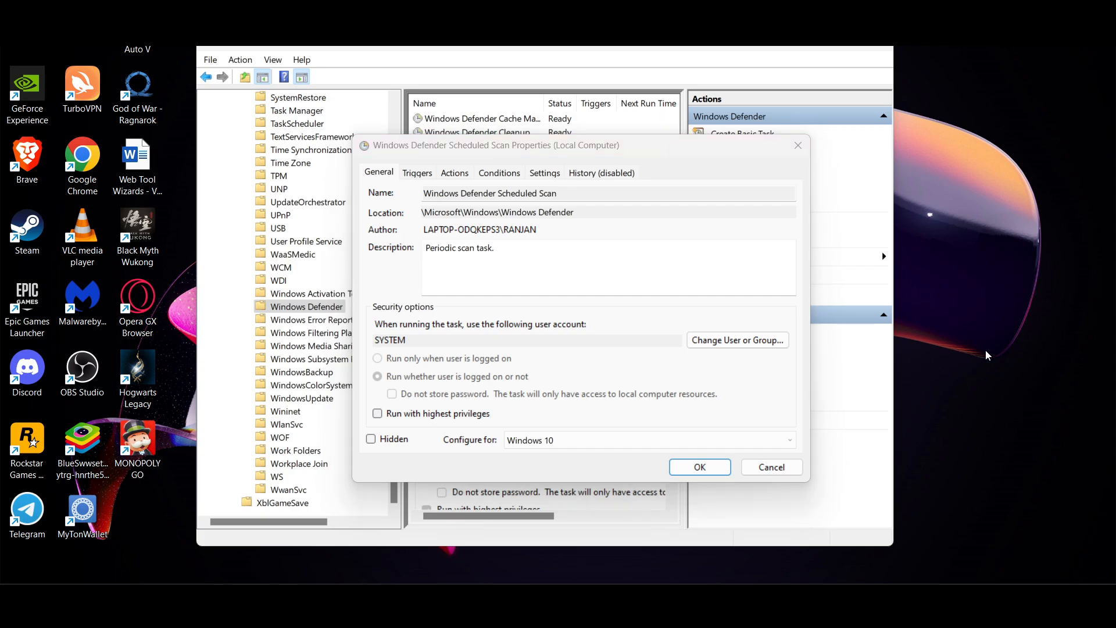
pyautogui.click(499, 172)
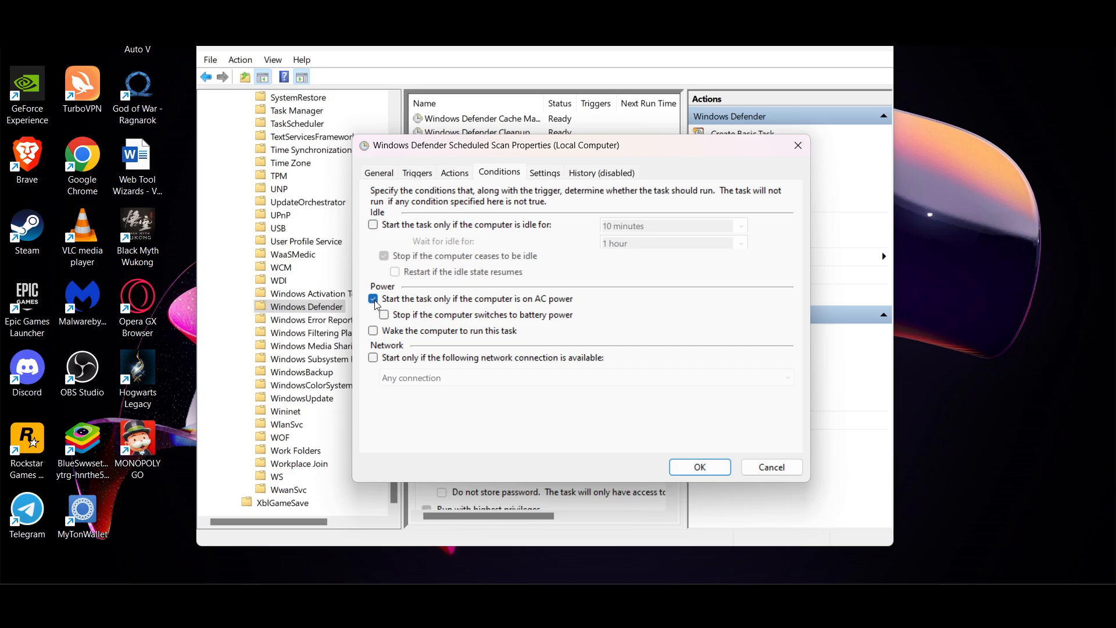
# Uncheck 'Start the task only if the computer is on AC power' and save with OK
pyautogui.click(374, 299)
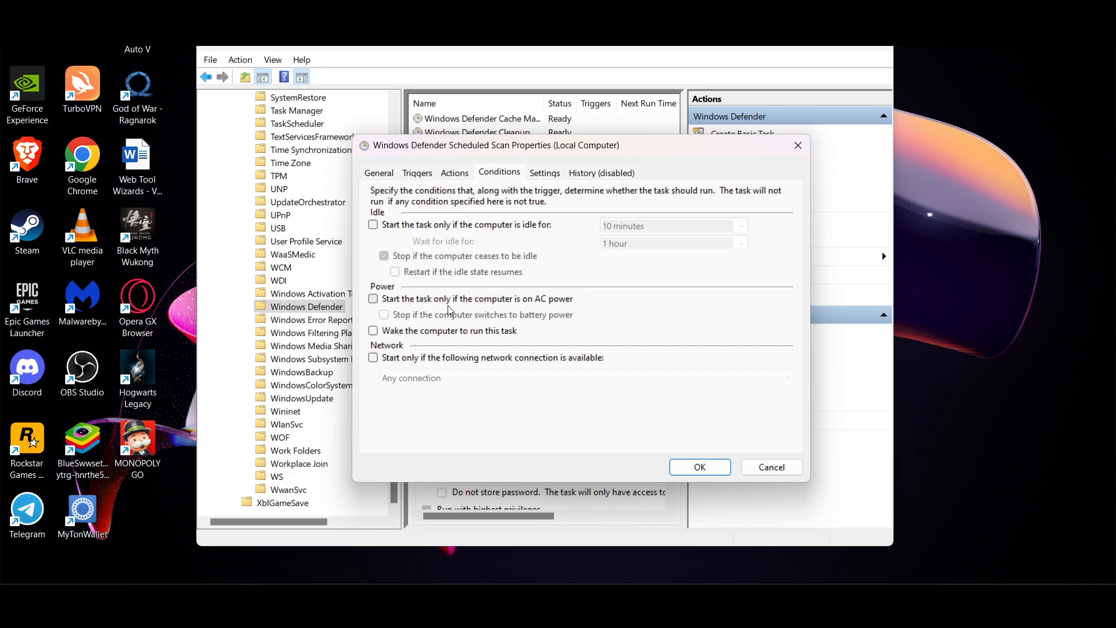
pyautogui.moveTo(915, 368)
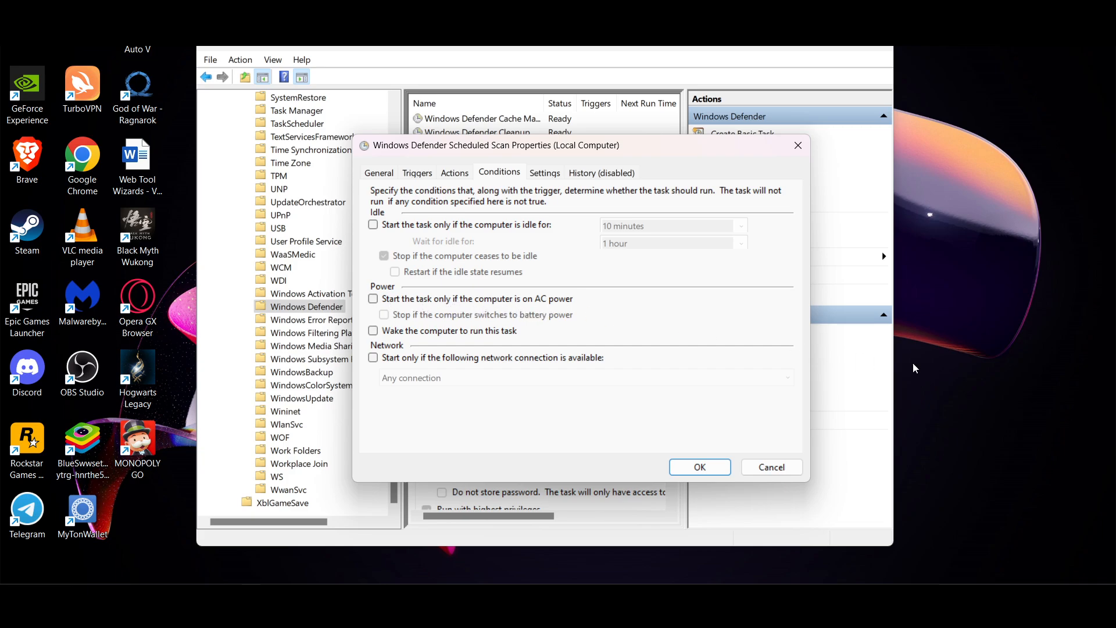
pyautogui.moveTo(1098, 422)
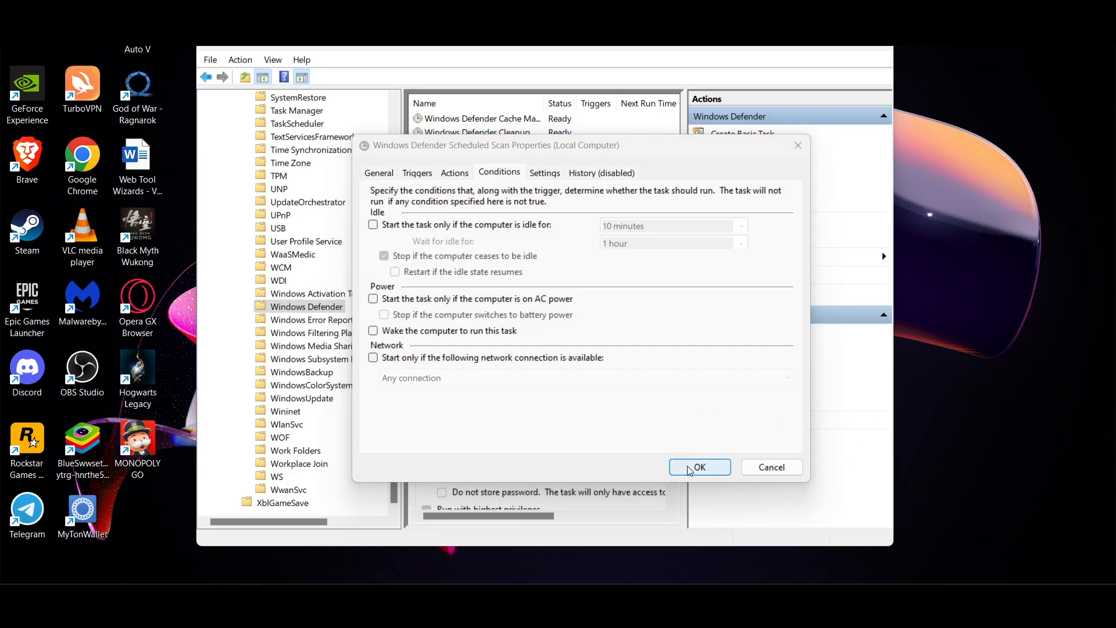
pyautogui.click(699, 466)
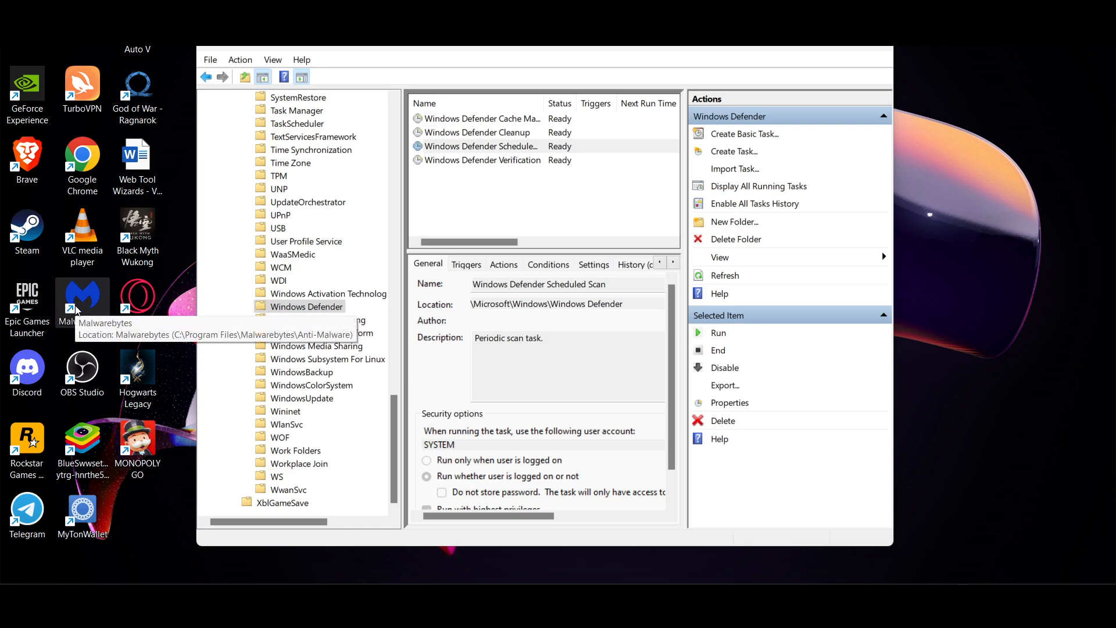
pyautogui.moveTo(1069, 431)
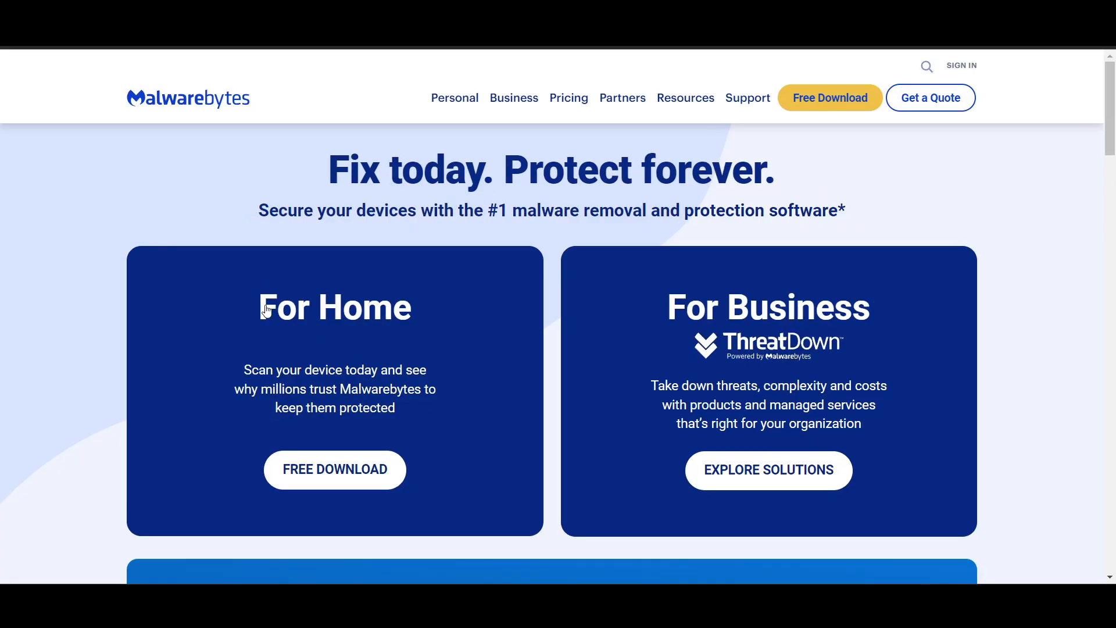
pyautogui.moveTo(449, 422)
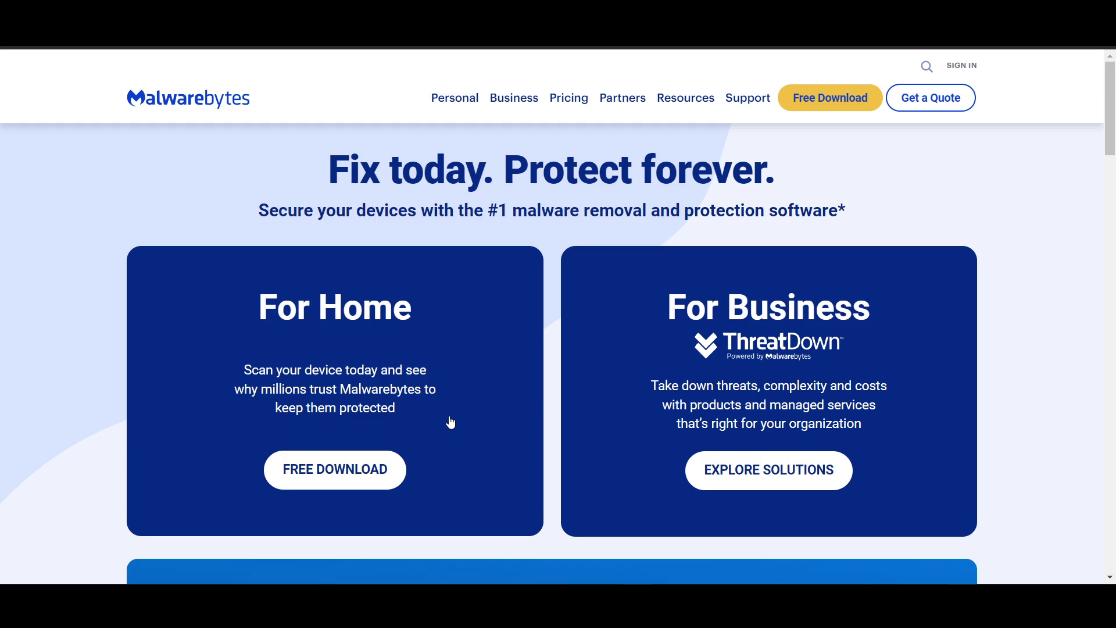
# Choose FREE DOWNLOAD in the For Home card on malwarebytes.com
pyautogui.scroll(-3)
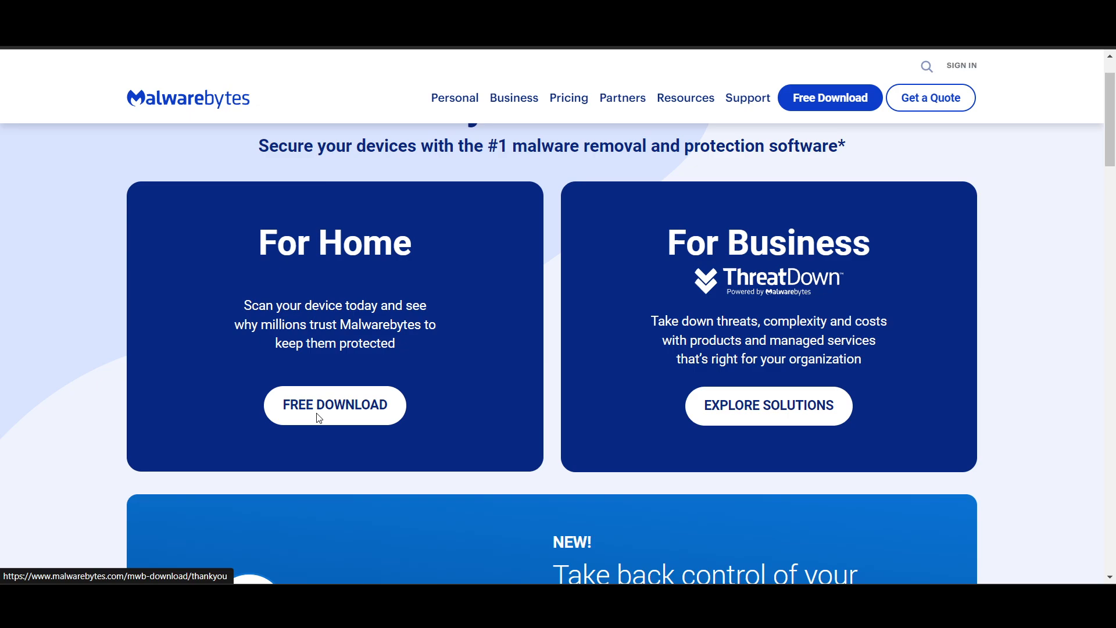
pyautogui.click(335, 405)
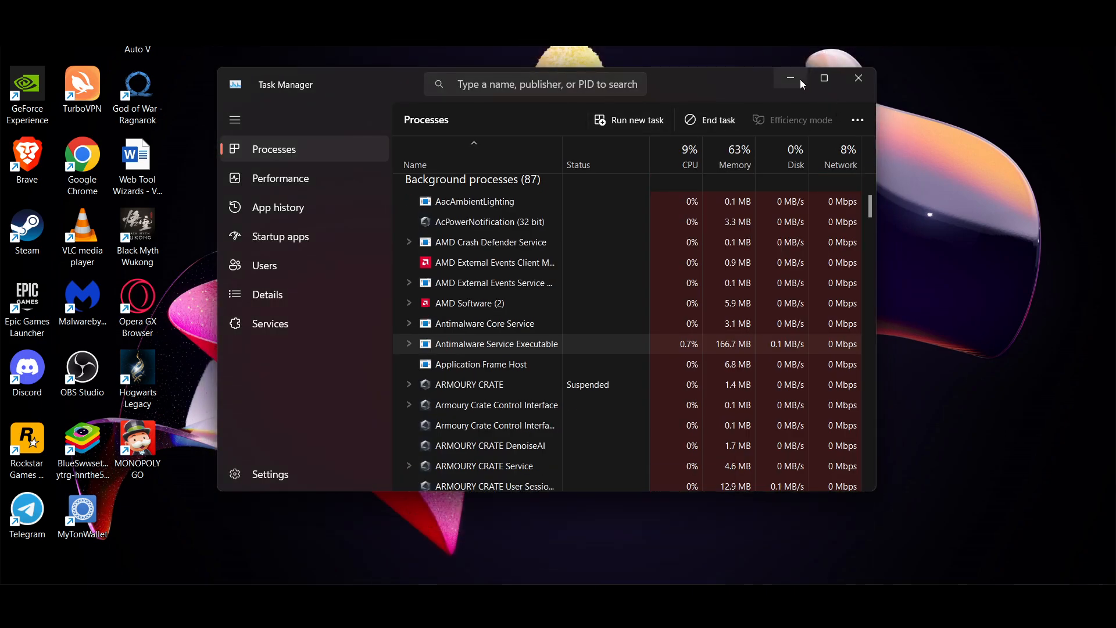
# Minimize Task Manager to show the desktop
pyautogui.click(859, 77)
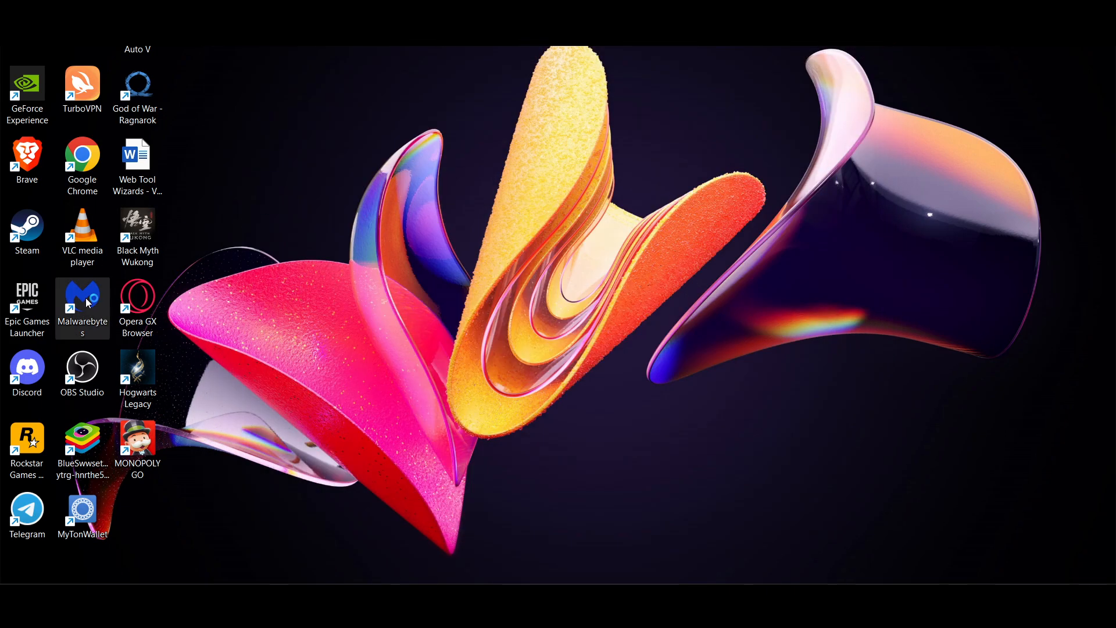
pyautogui.moveTo(363, 349)
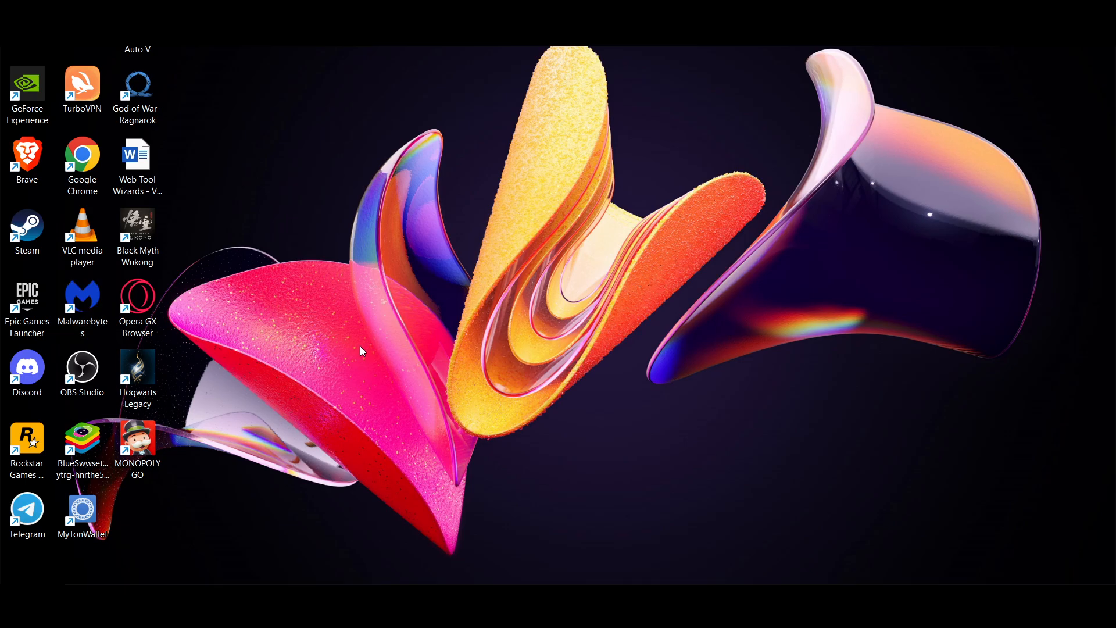
pyautogui.moveTo(643, 549)
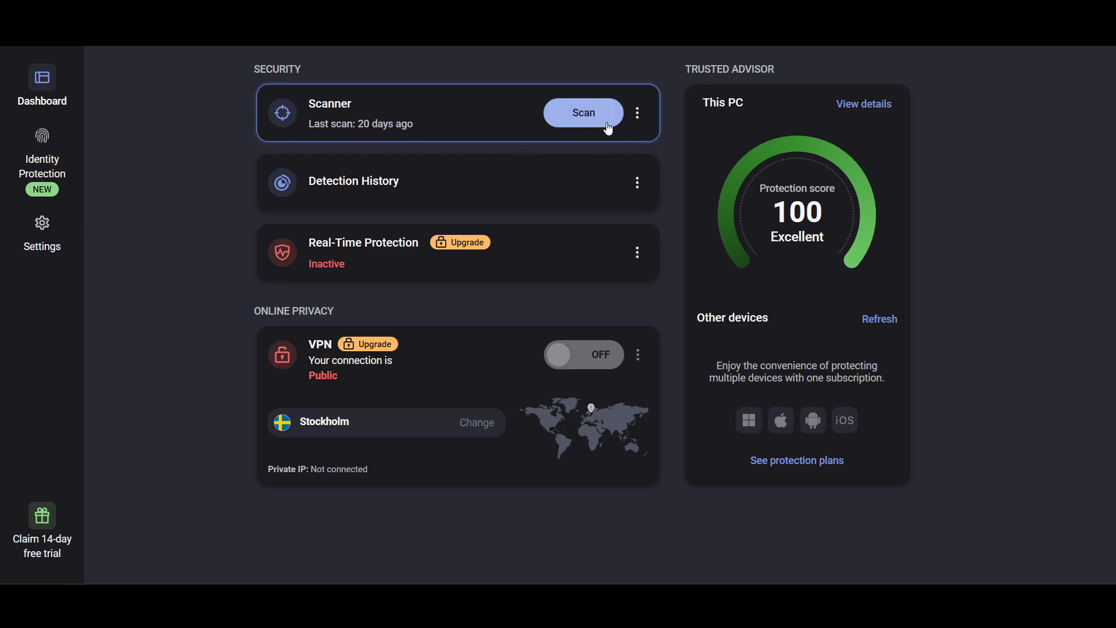
# Press Scan on the Malwarebytes dashboard's Scanner card
pyautogui.click(583, 112)
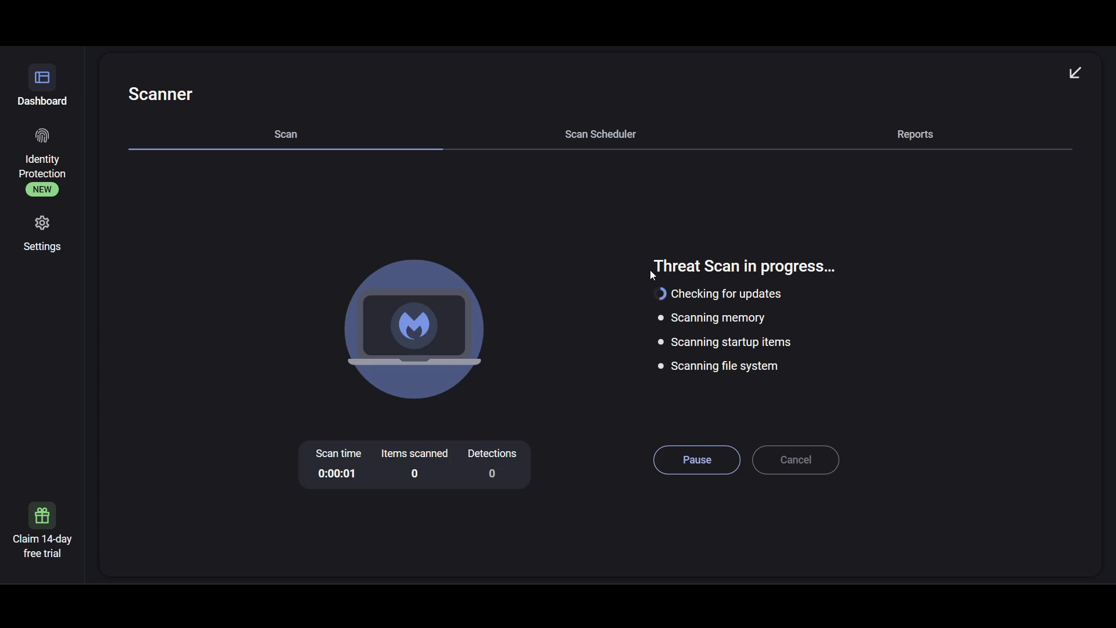
pyautogui.moveTo(668, 397)
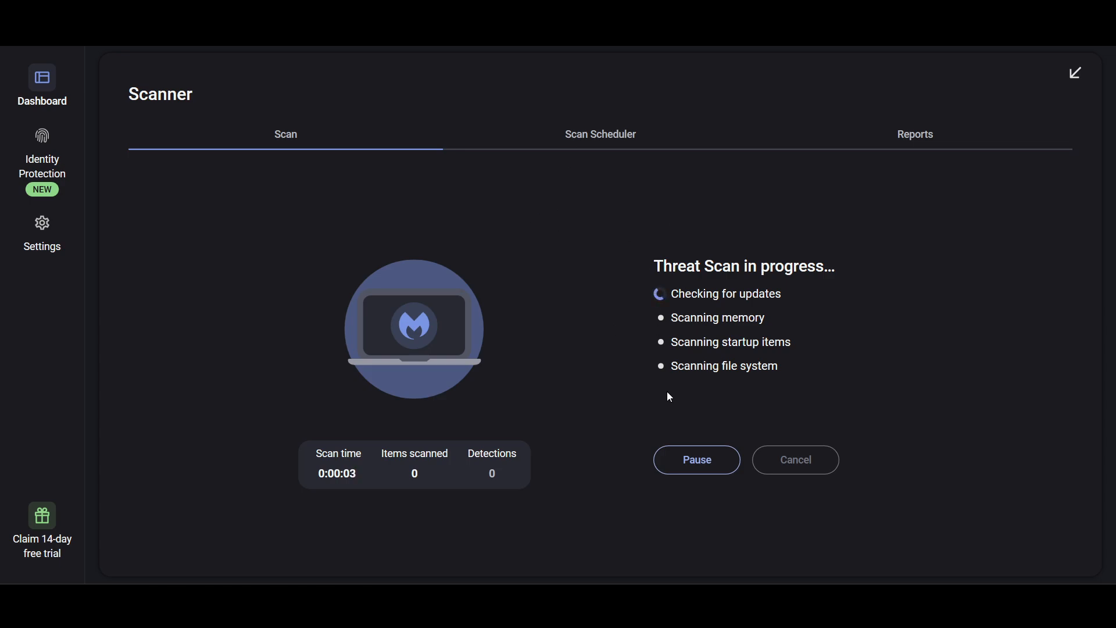